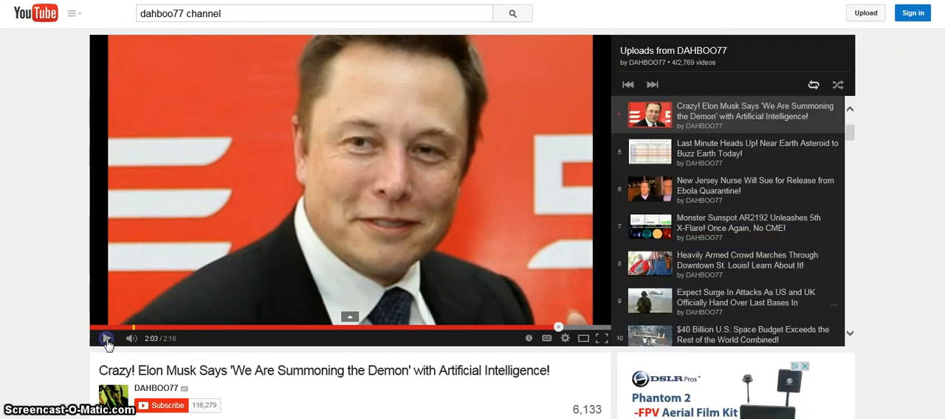
- Replay the Elon Musk 'Summoning the Demon' video from 0:00 using the player's replay button
click(106, 338)
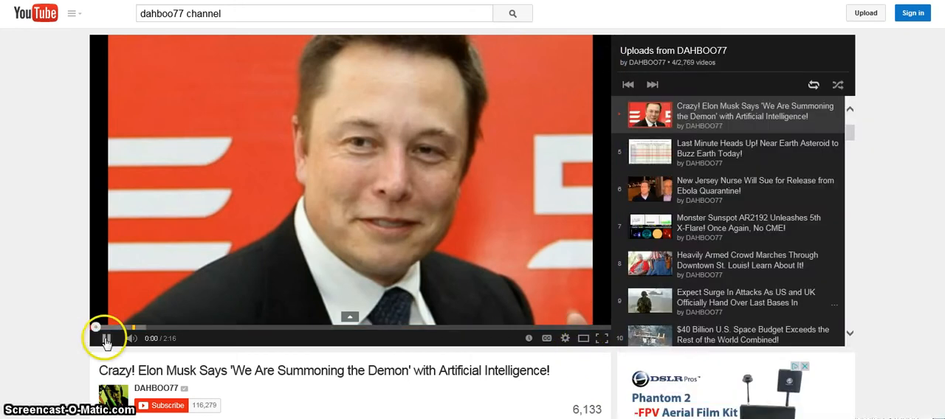
click(106, 338)
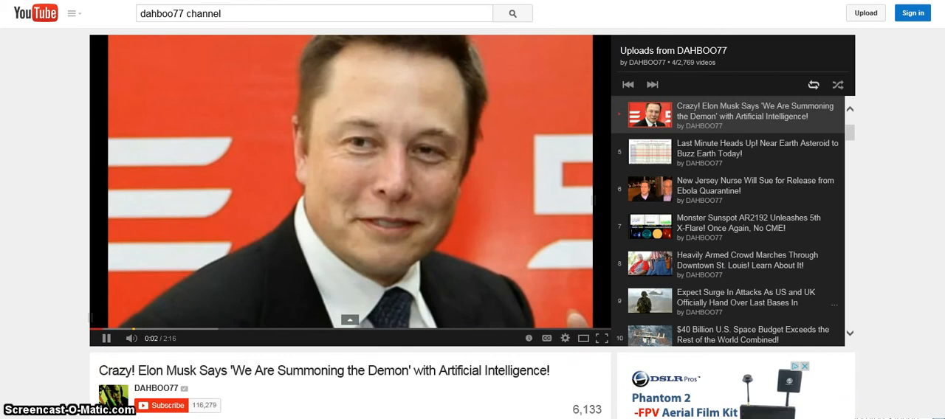